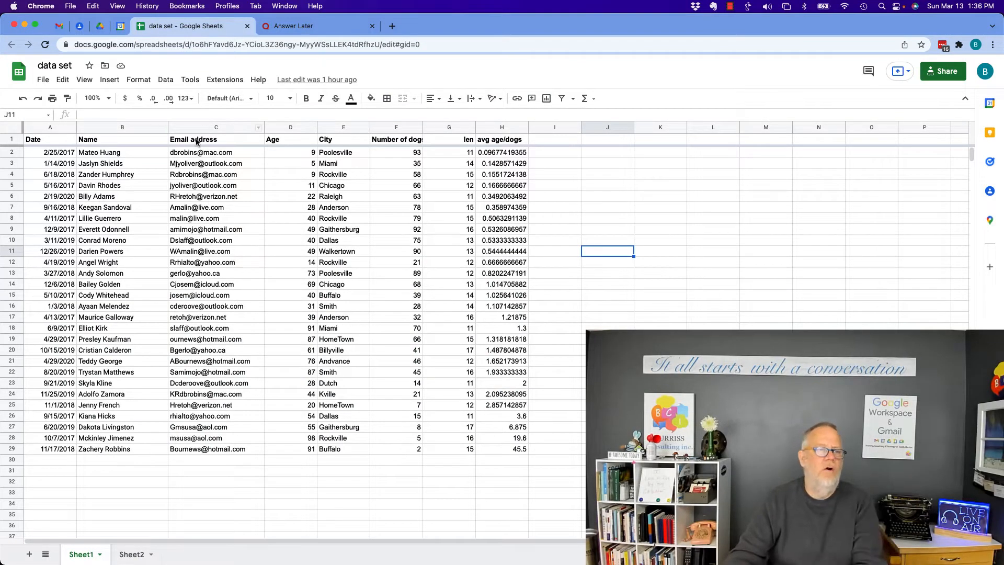
- Practice selecting row 5 and the Email address through Number of dogs columns
left_click(123, 126)
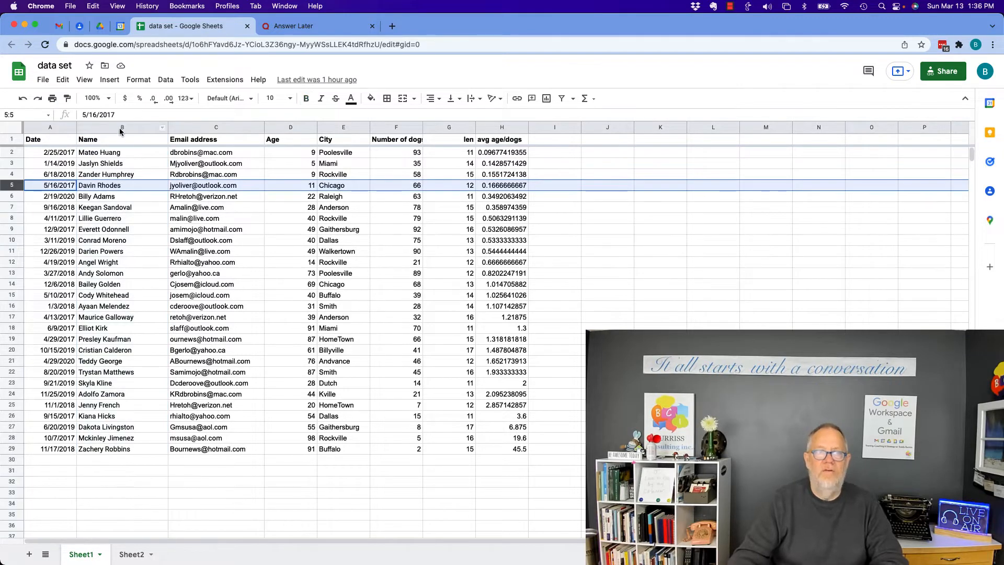
left_click(216, 127)
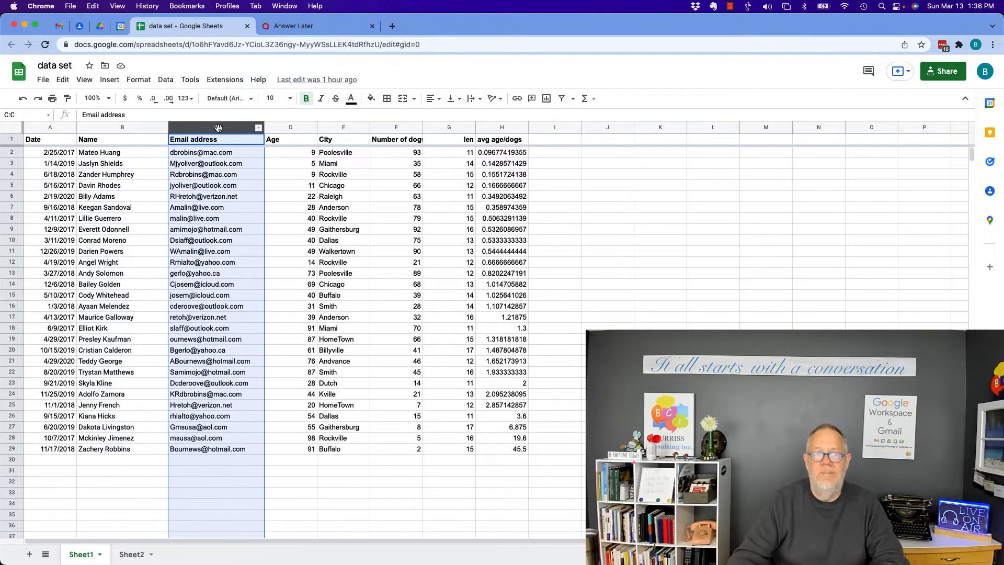
left_click(396, 127)
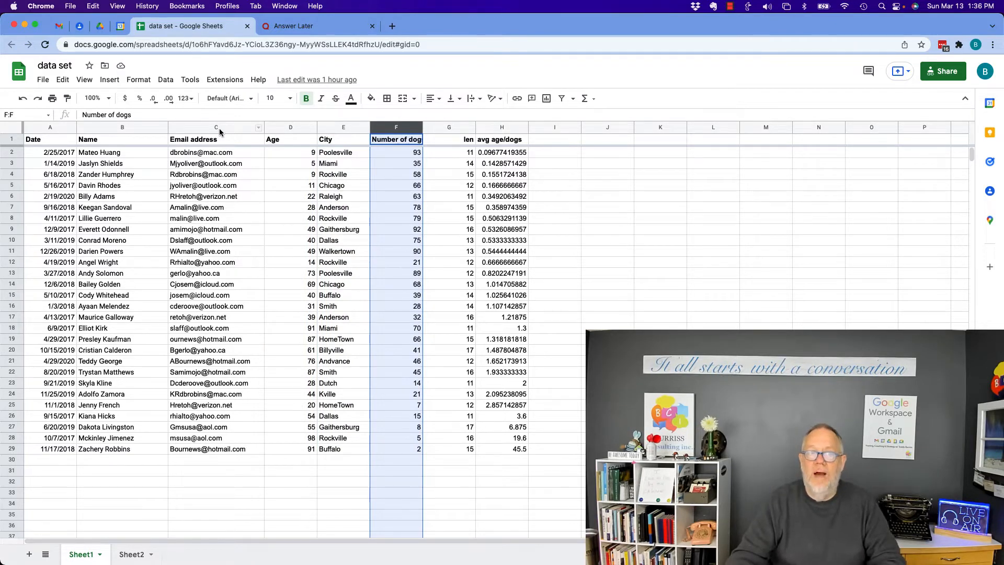
left_click(216, 126)
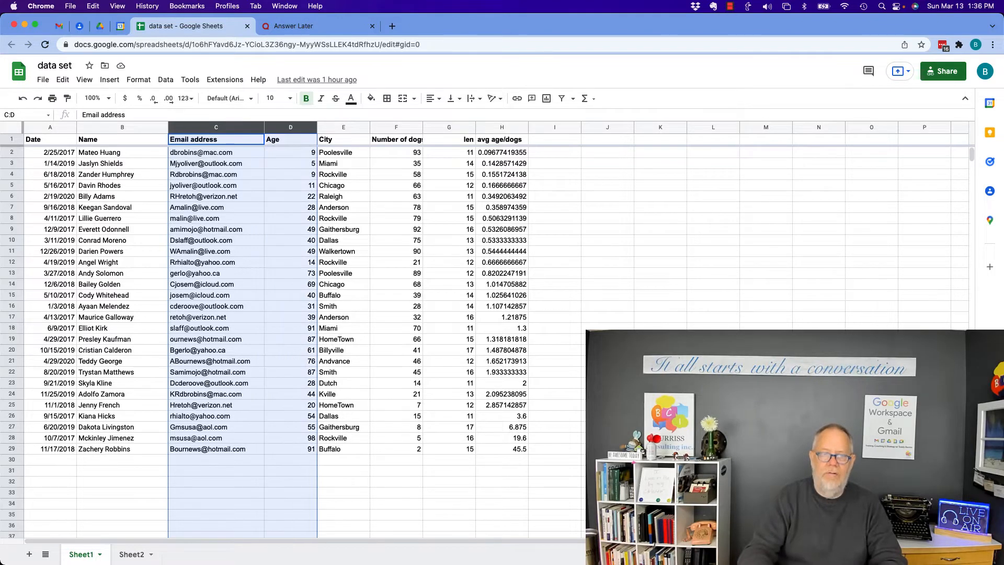
left_click(396, 139)
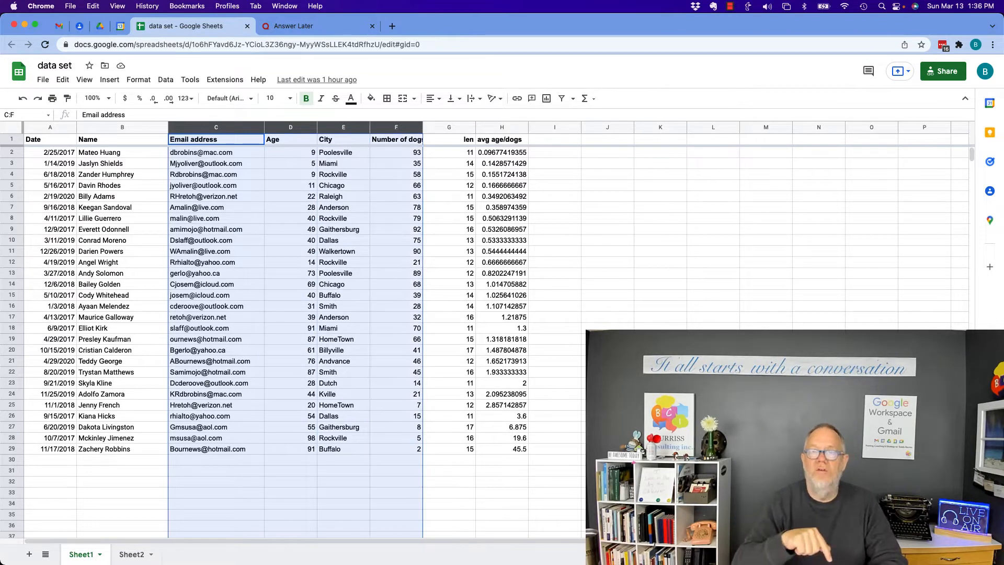
left_click(216, 127)
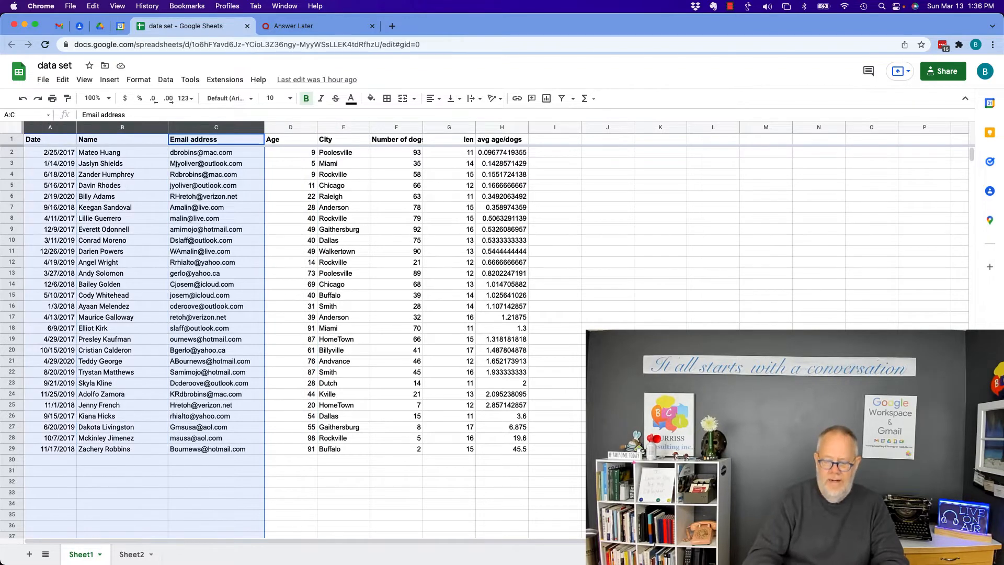
left_click(216, 127)
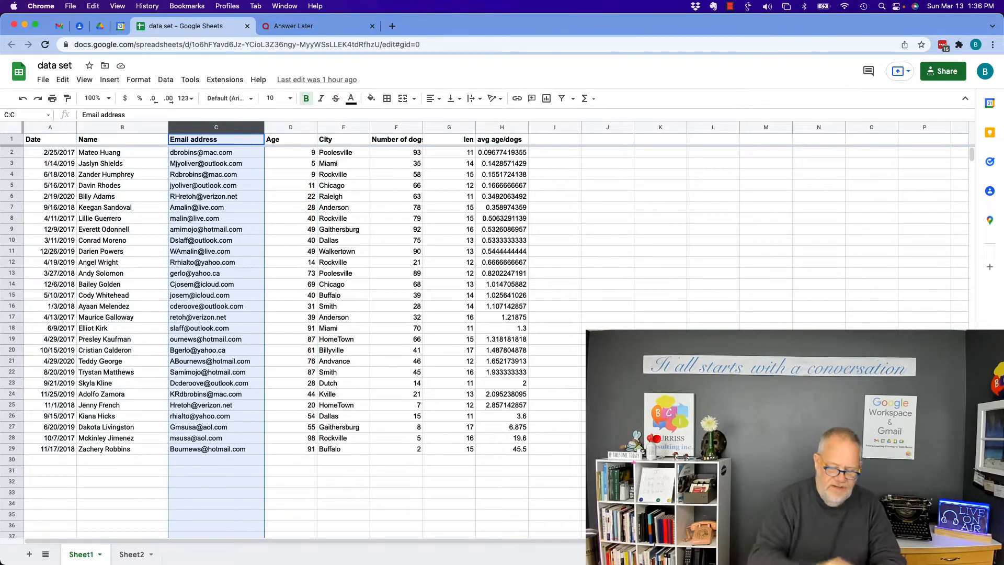
left_click(122, 127)
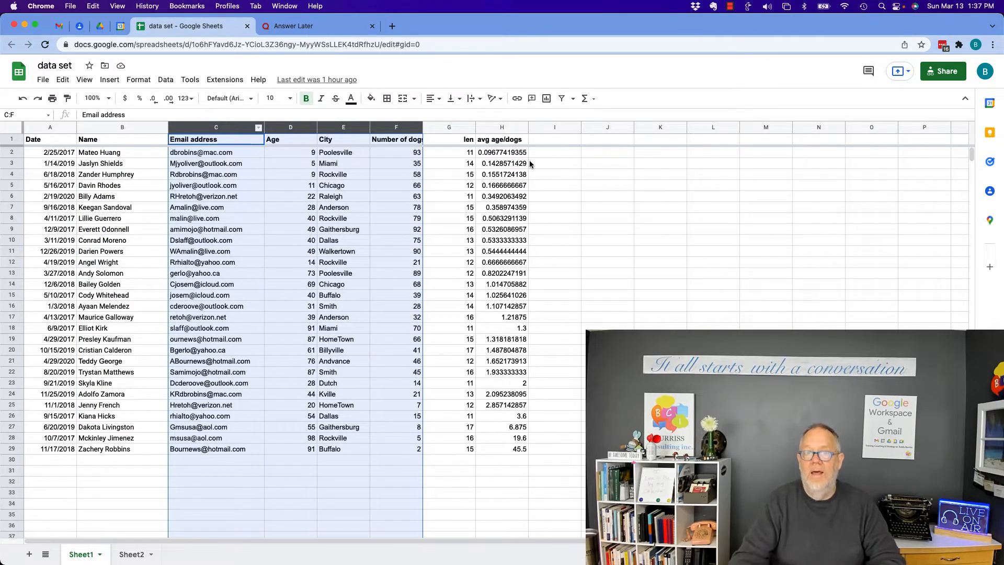
- Select rows 9–17, then Email address, City and len columns, then rows 9 and 11
left_click(49, 229)
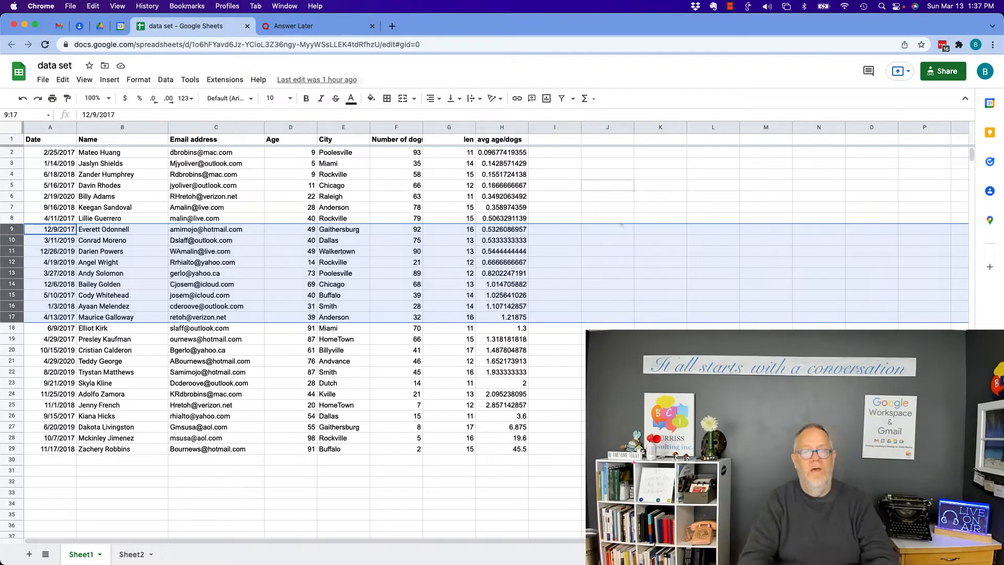
left_click(216, 126)
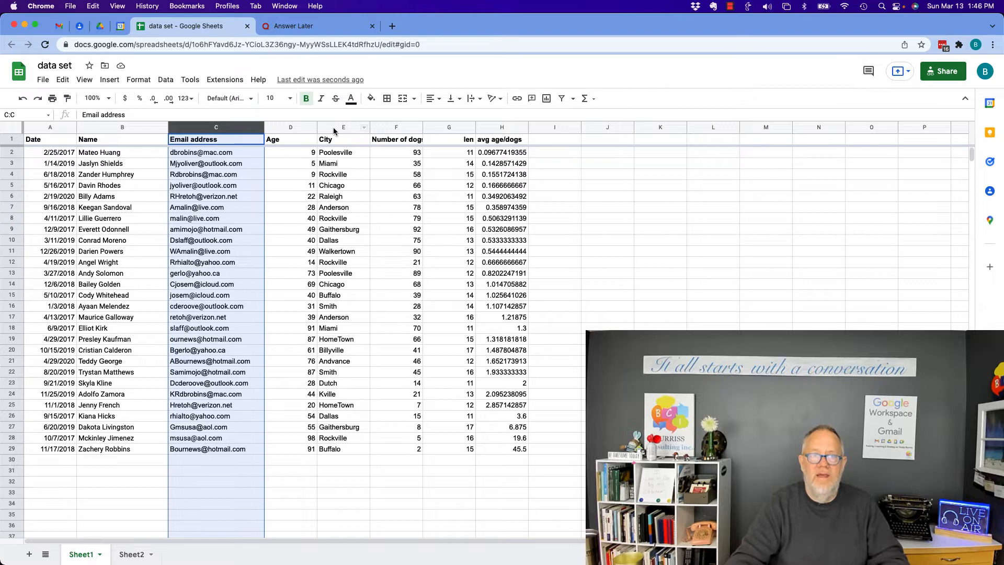
left_click(448, 126)
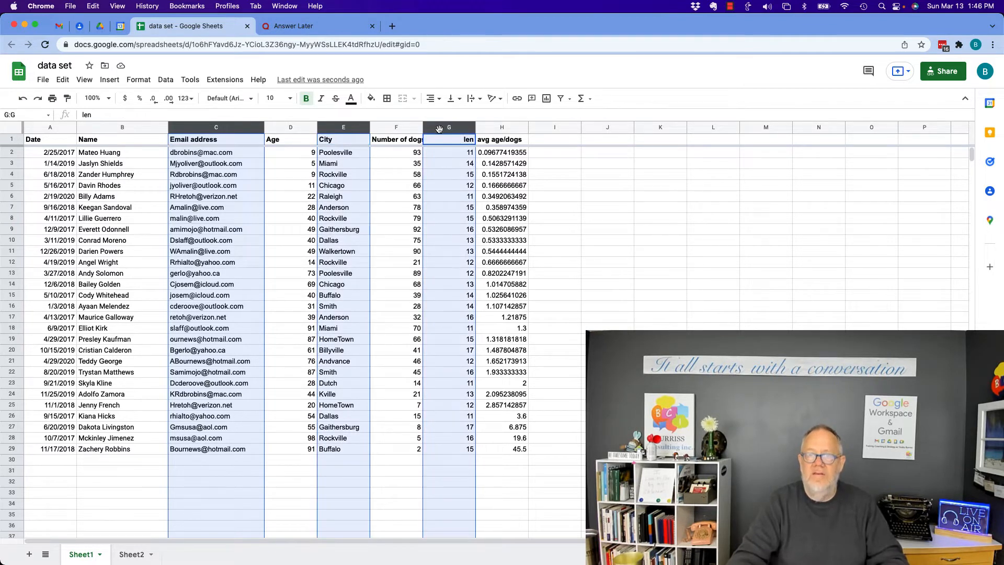
left_click(607, 185)
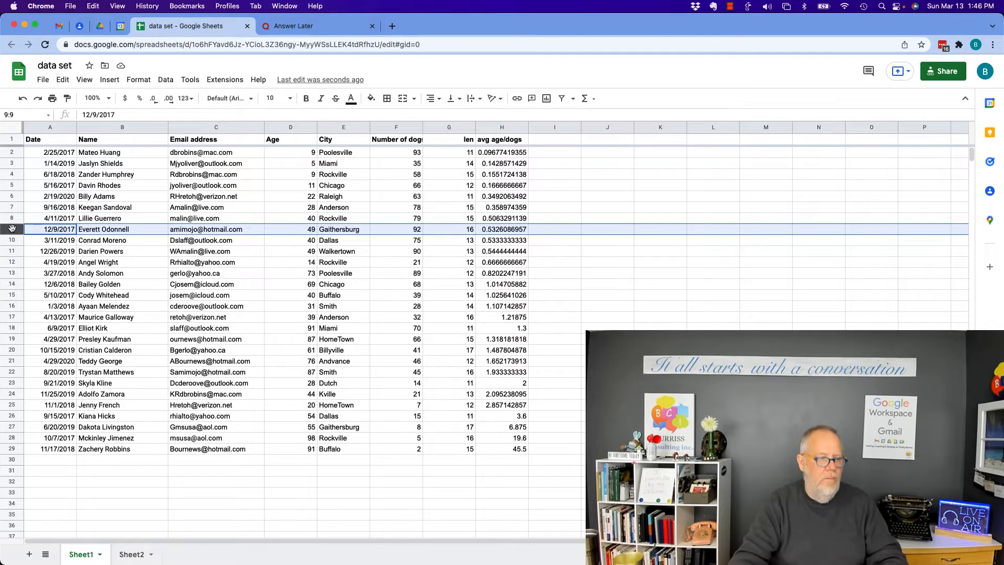
left_click(49, 251)
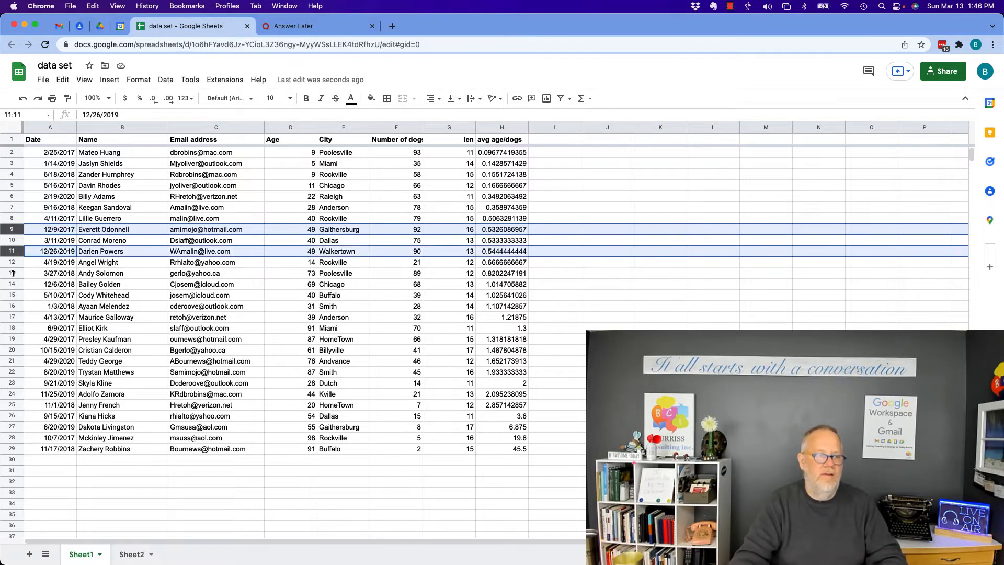
left_click(50, 316)
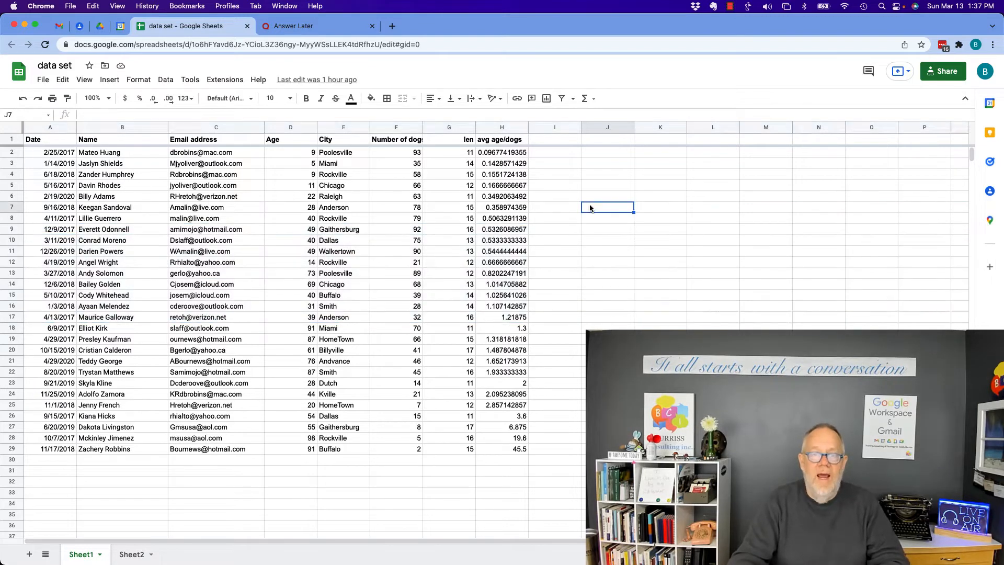
- Move the Email address column to sit after the avg age/dogs column
left_click(216, 126)
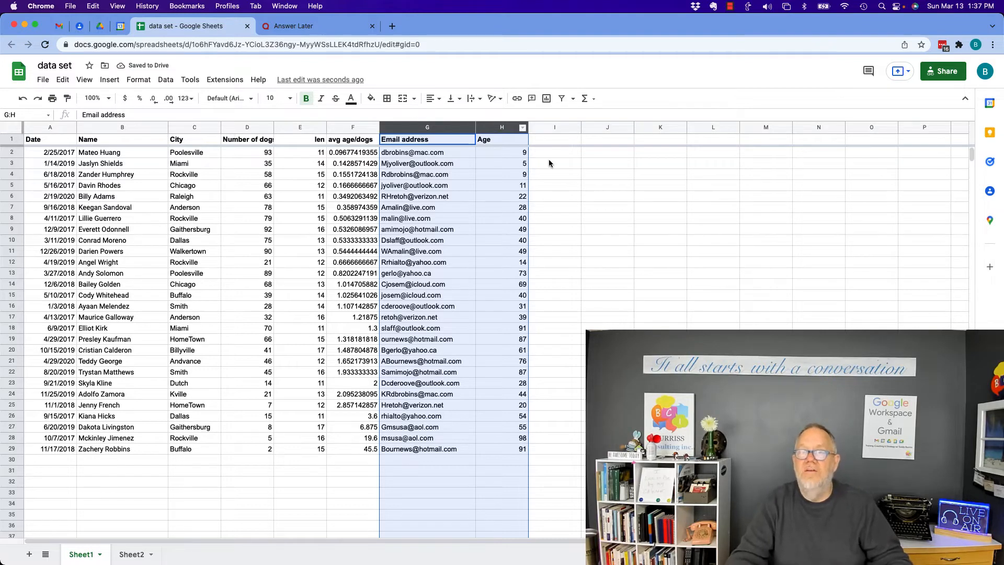
mouse_move(563, 191)
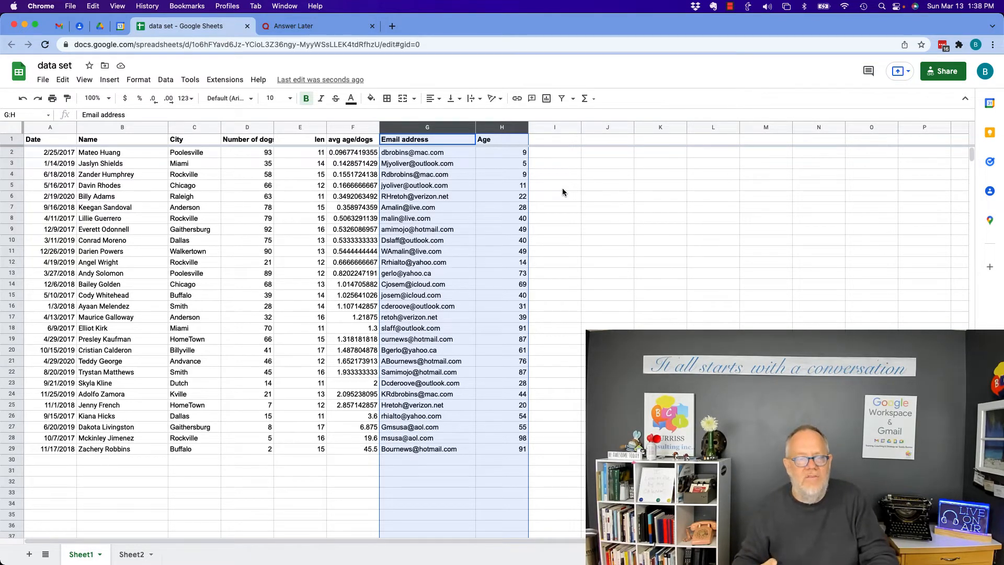
left_click(62, 80)
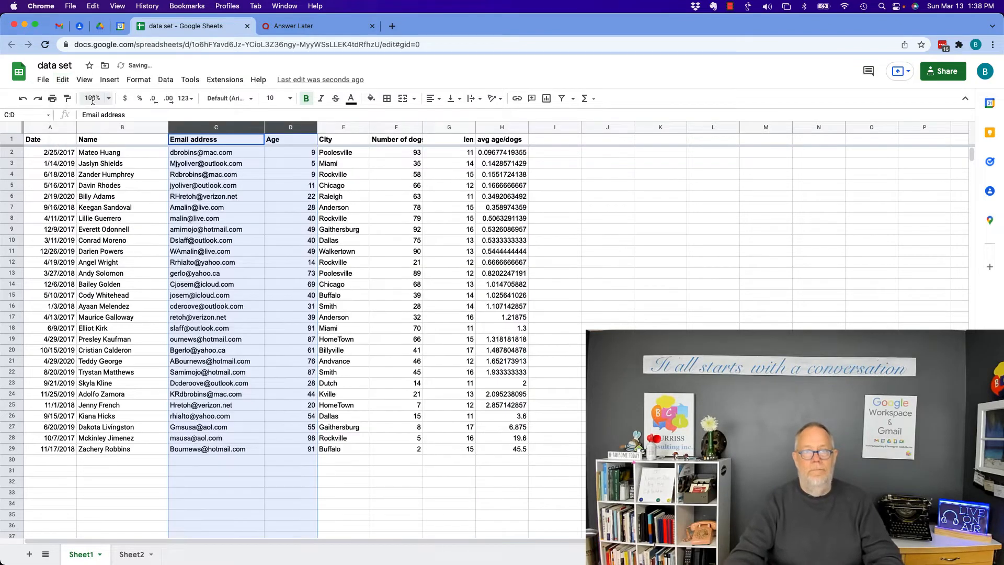
left_click(553, 284)
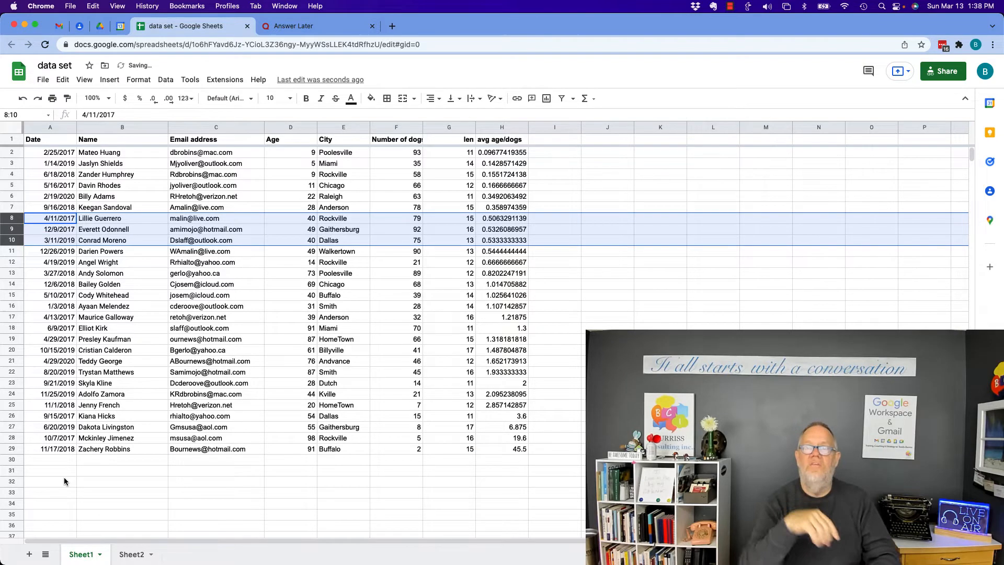
left_click(553, 317)
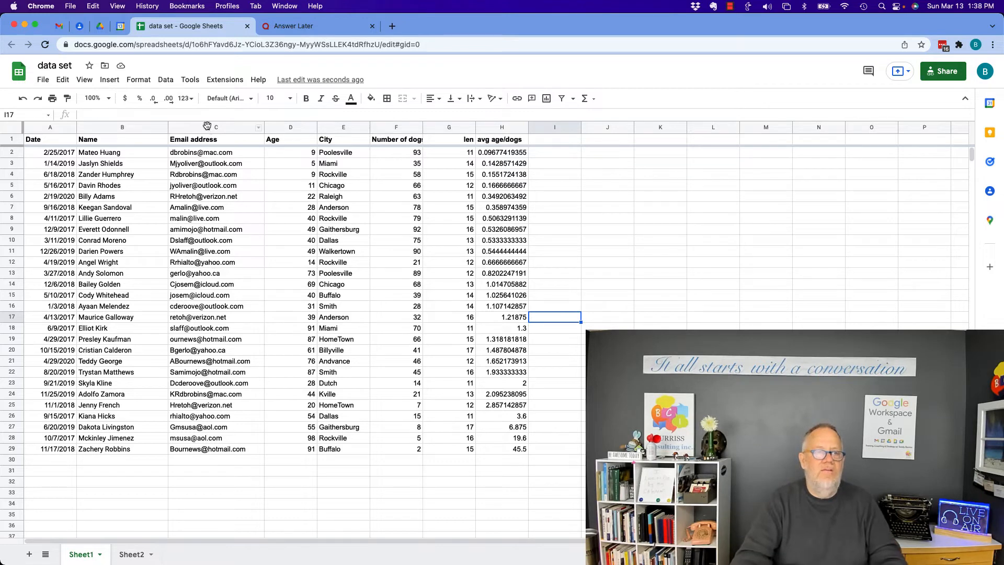
left_click(216, 126)
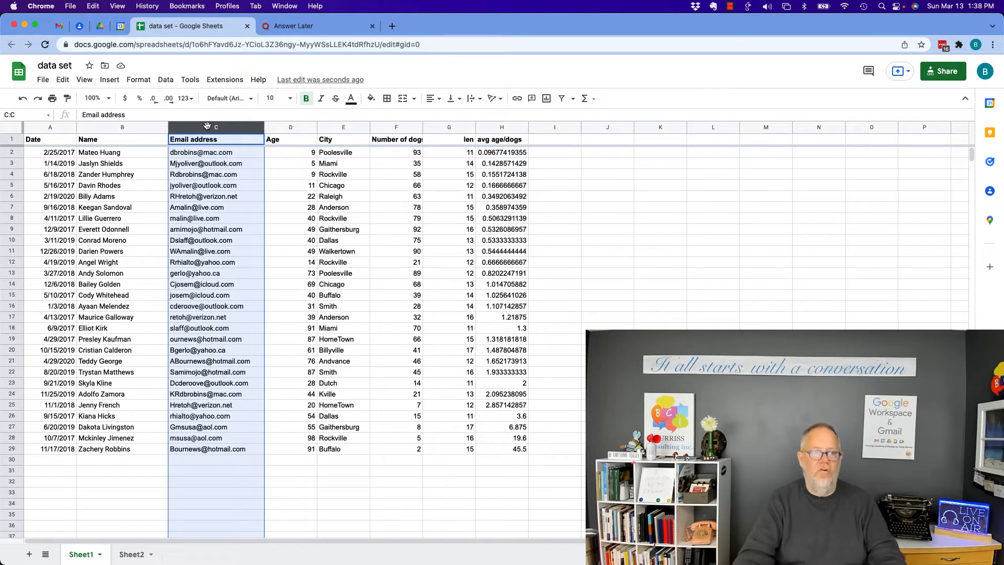
left_click(554, 140)
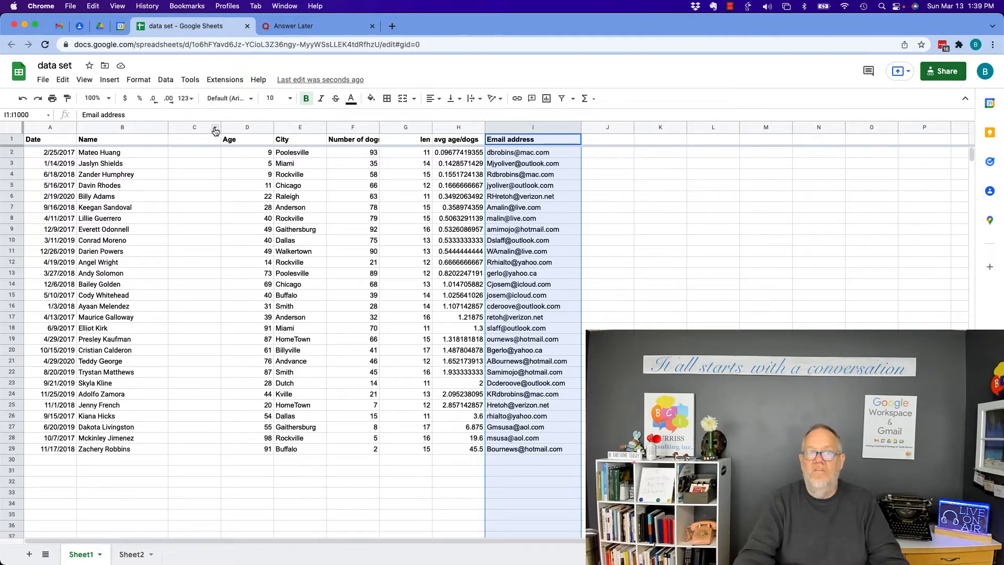
mouse_move(192, 135)
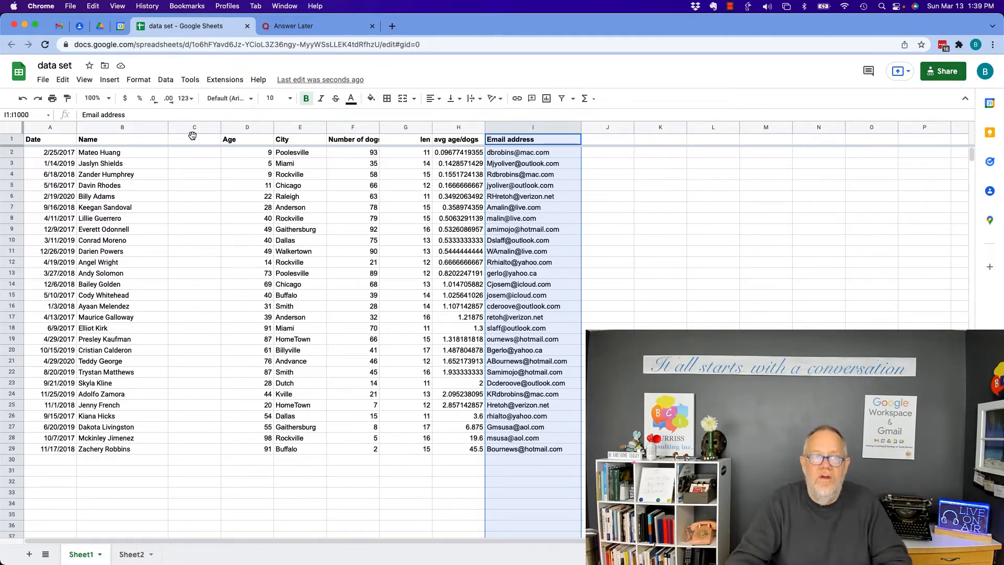
- Enter 'Hair Co' into the now-empty header cell C1
left_click(194, 139)
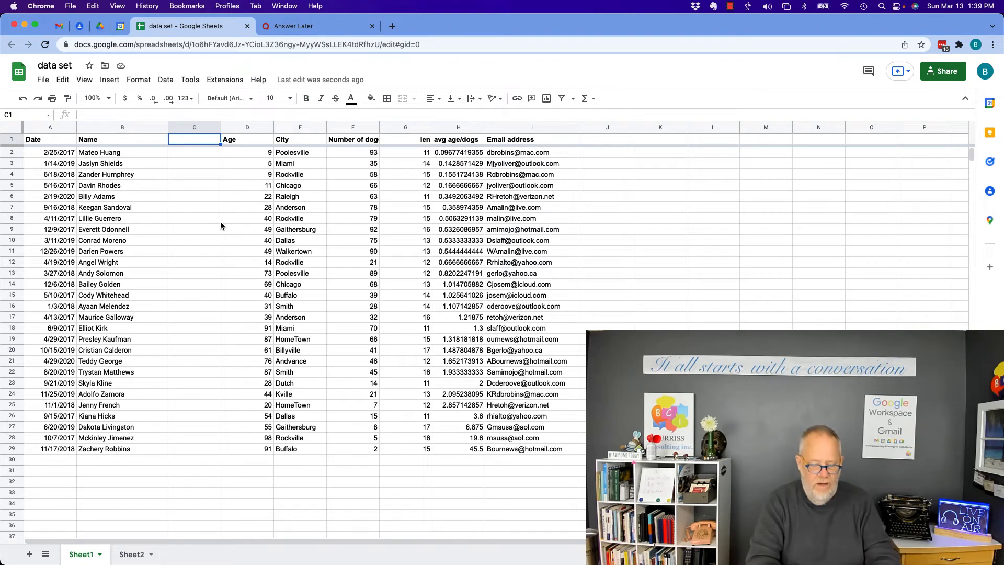
type("Hari")
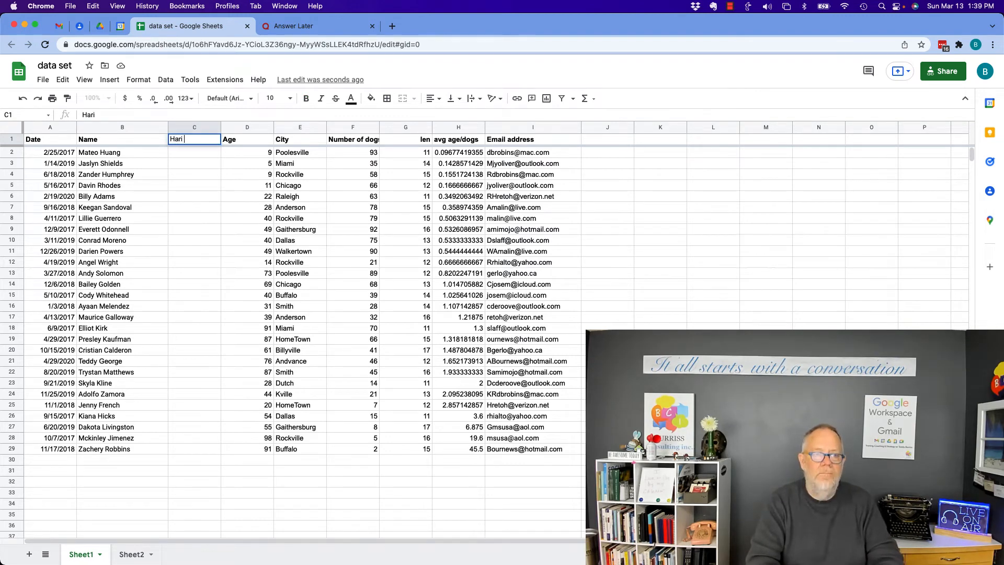
type("Hair Co")
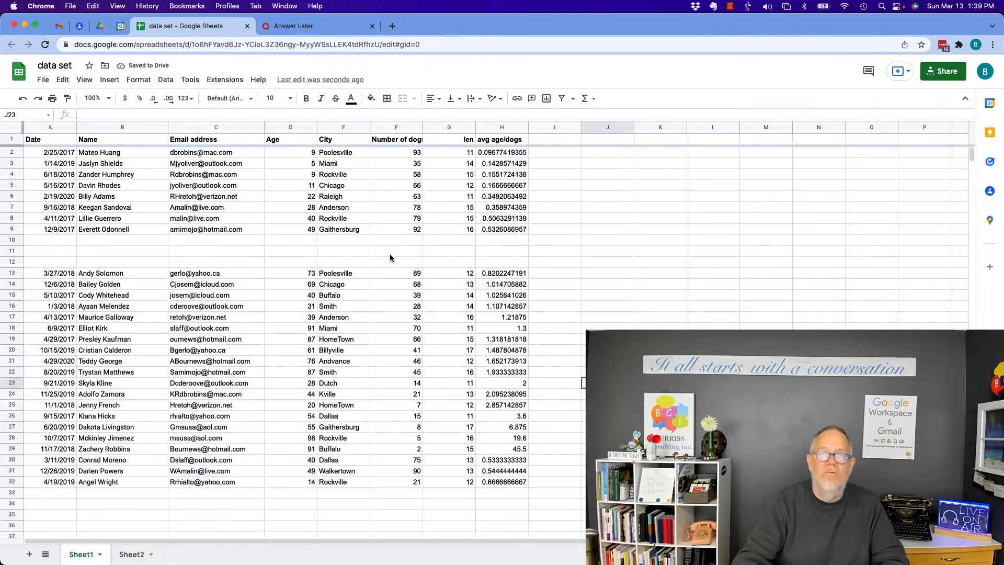
- Paste the three records into blank row 10, then select the Name column
left_click(49, 239)
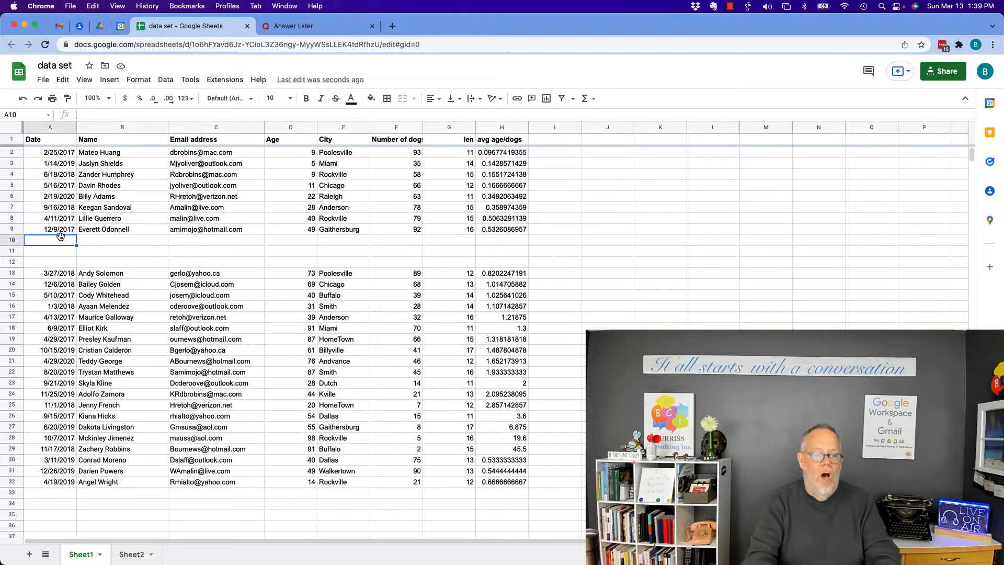
type("otthe")
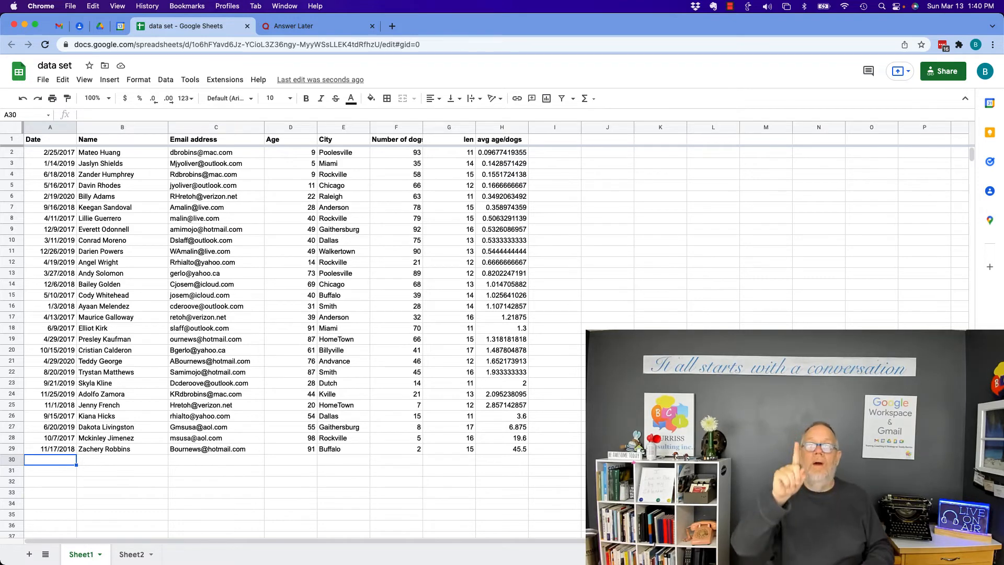
left_click(122, 127)
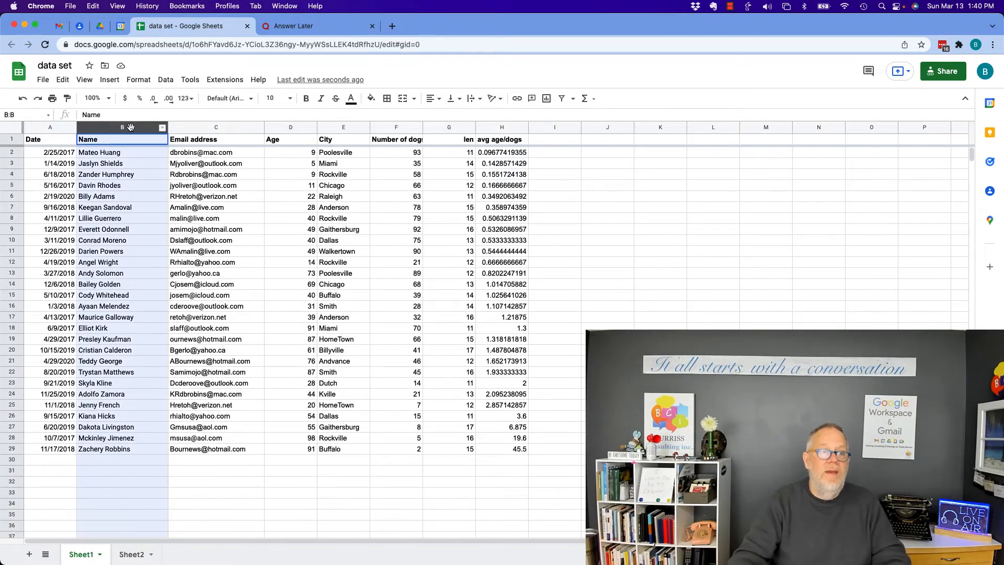
left_click(306, 98)
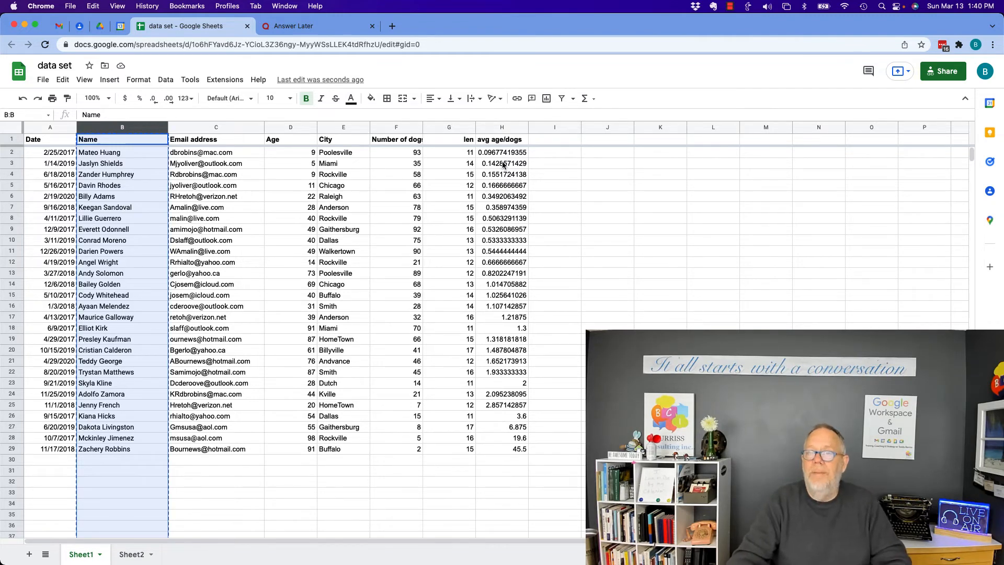
left_click(554, 139)
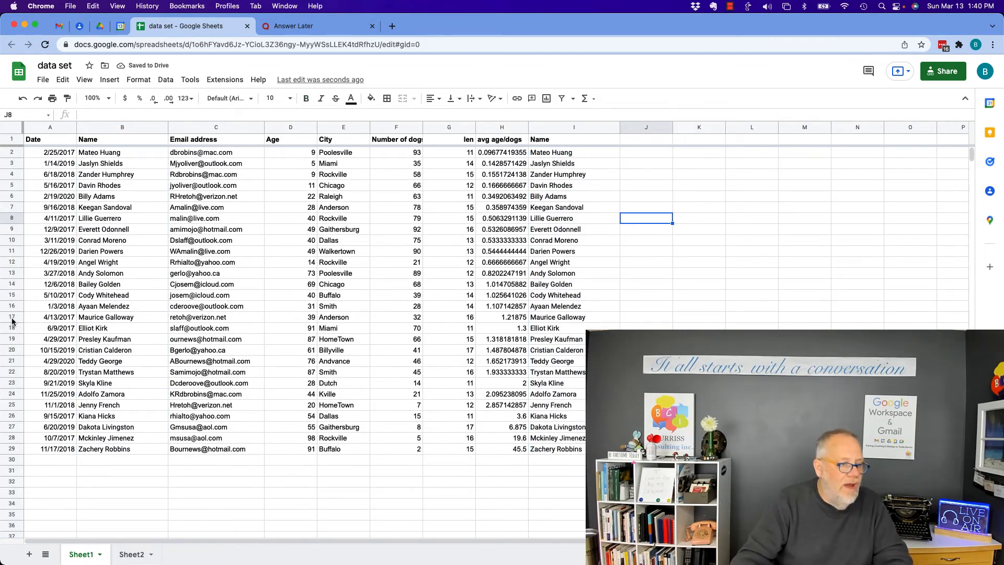
left_click(573, 127)
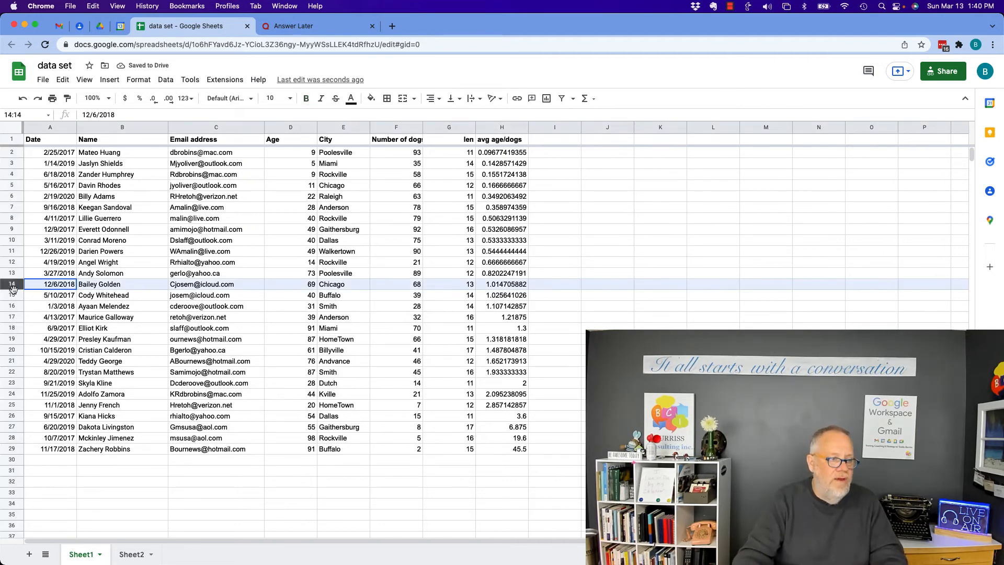
left_click(11, 305)
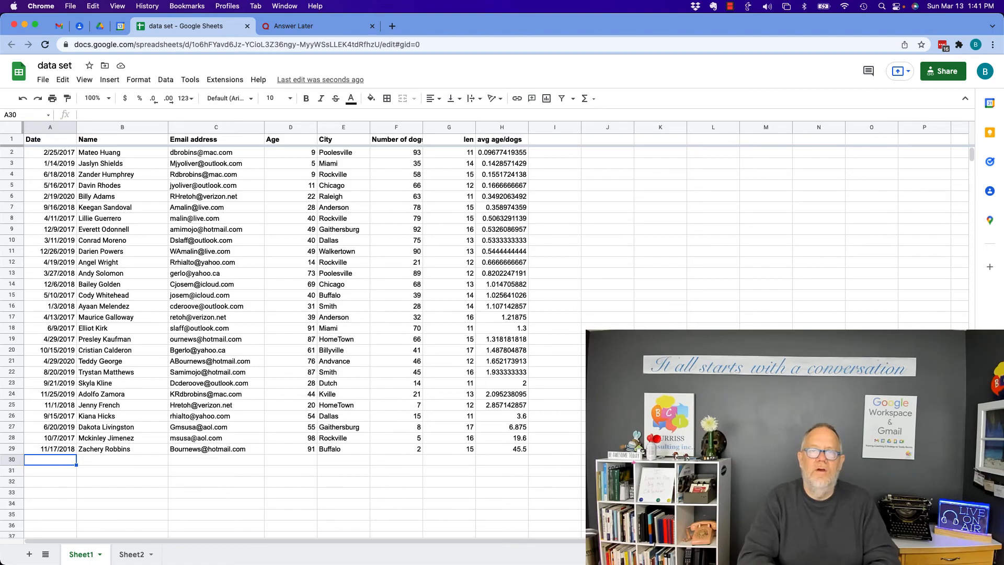
mouse_move(651, 340)
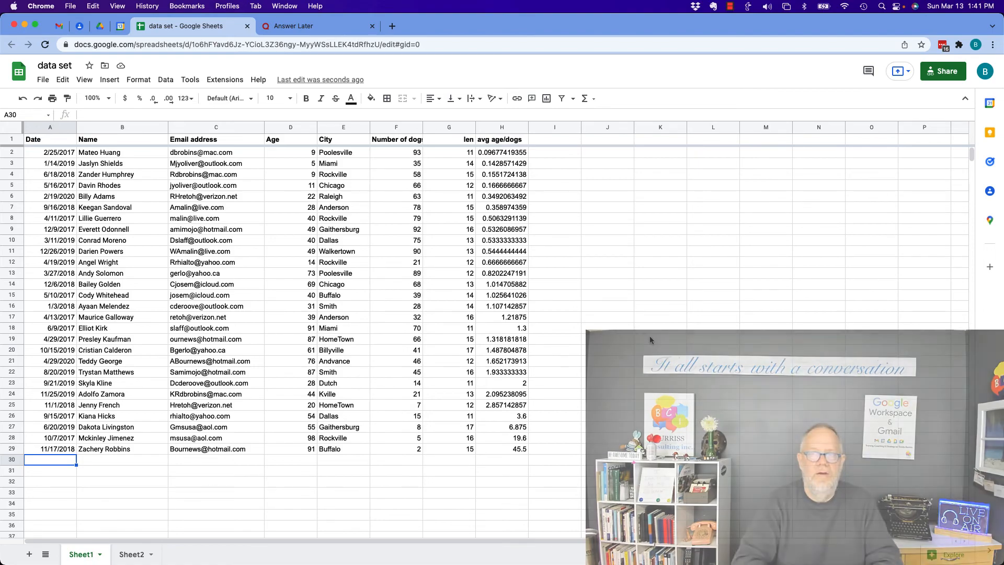